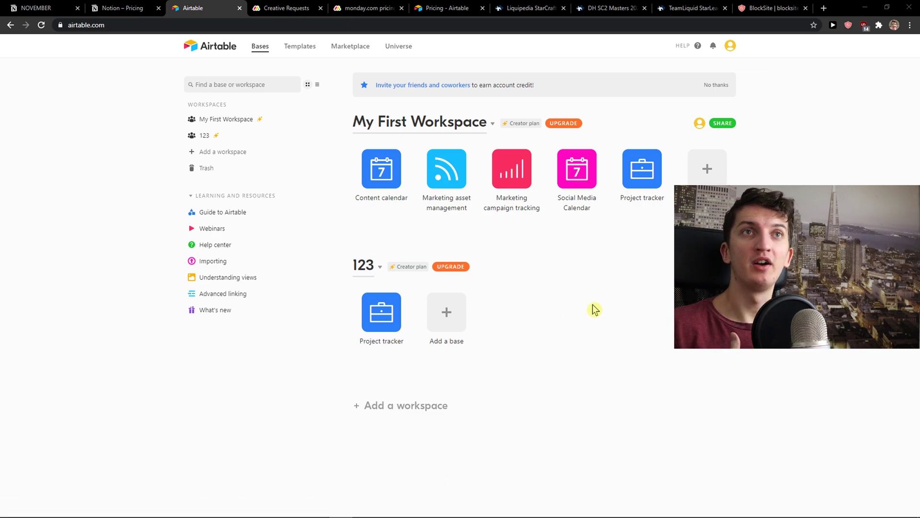
mouse_move(589, 311)
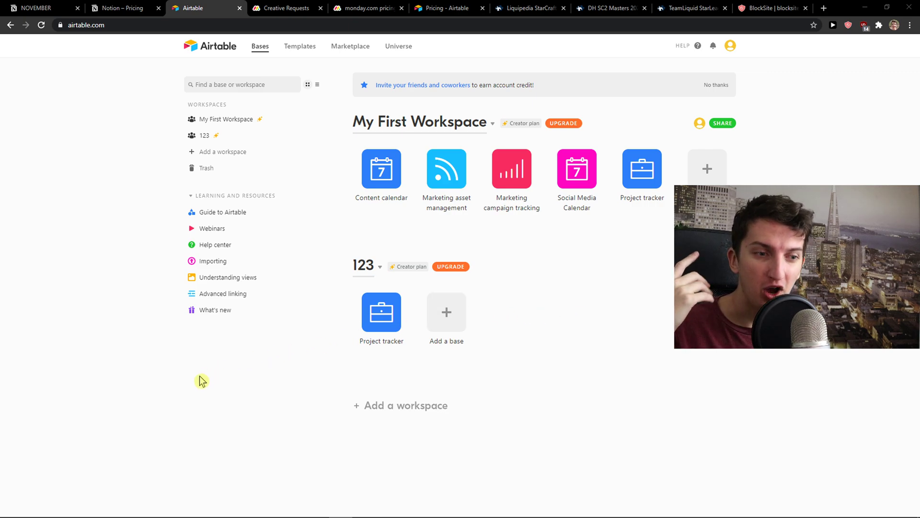
mouse_move(198, 382)
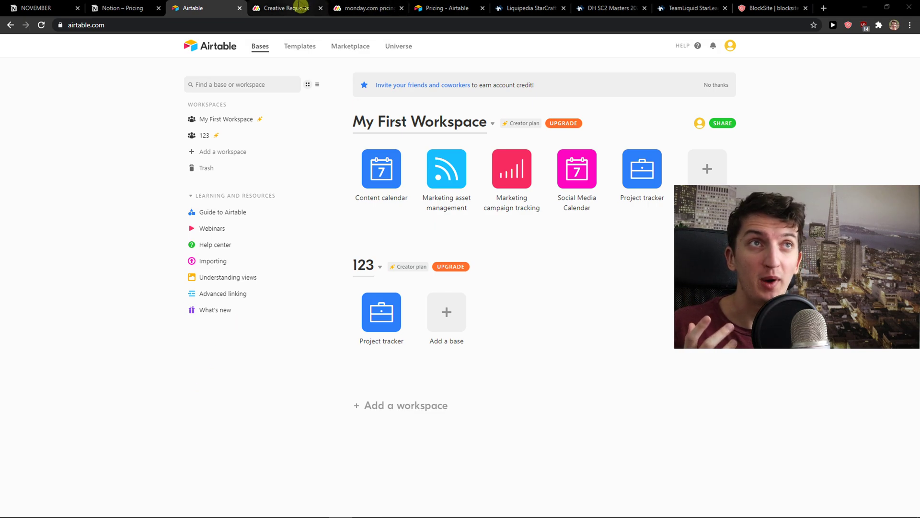
On monday.com's Creative Requests board, add a request named Task1 to Open Requests
click(287, 8)
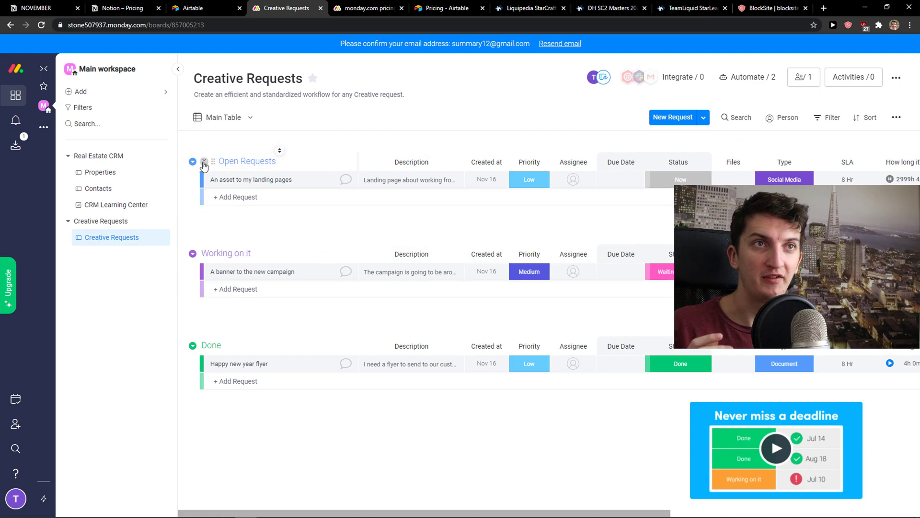
click(236, 196)
text(Task1)
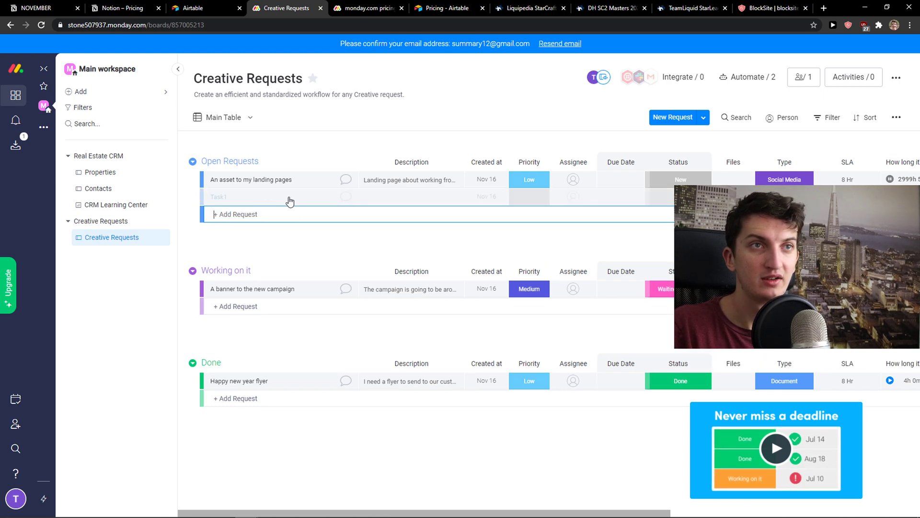
click(410, 196)
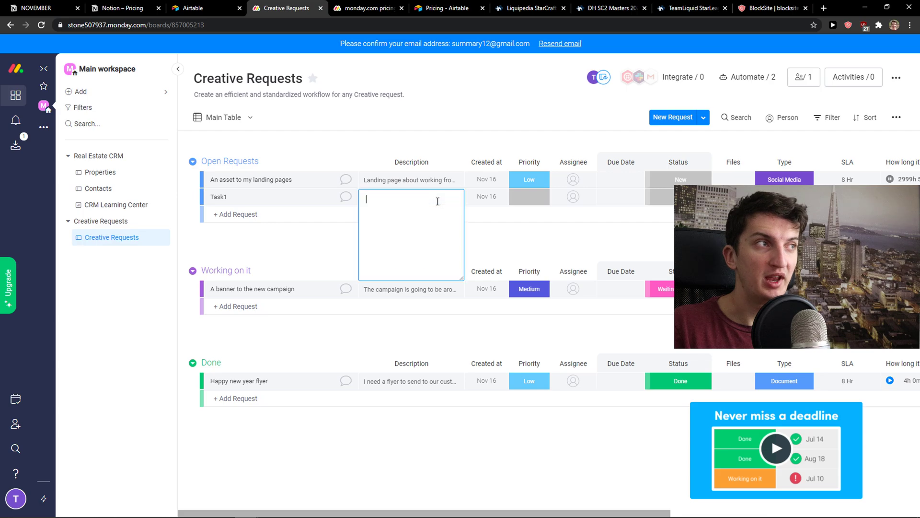
Open Task1's item panel, review its Activity Log, and close it
click(288, 228)
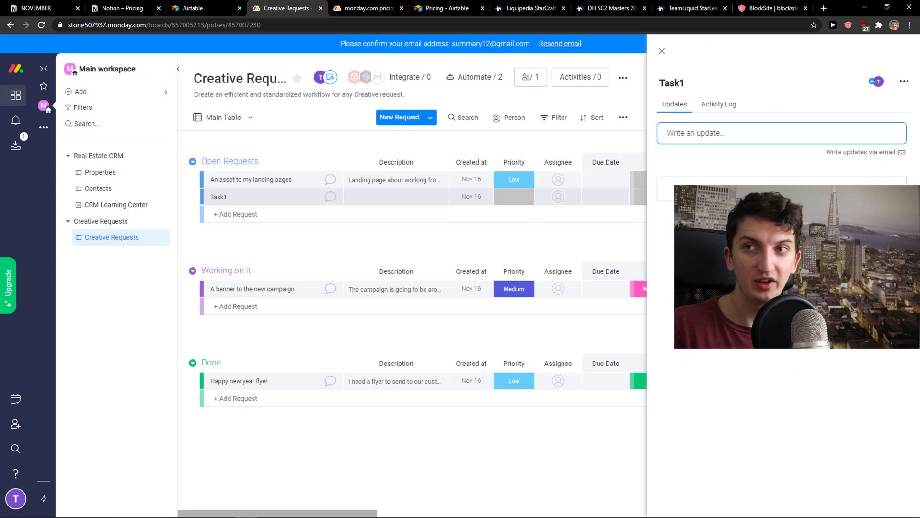
click(719, 104)
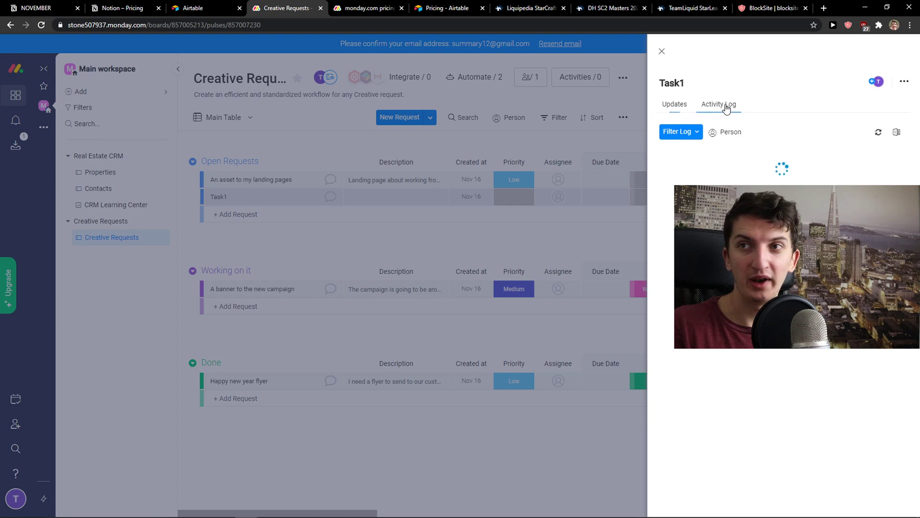
click(661, 51)
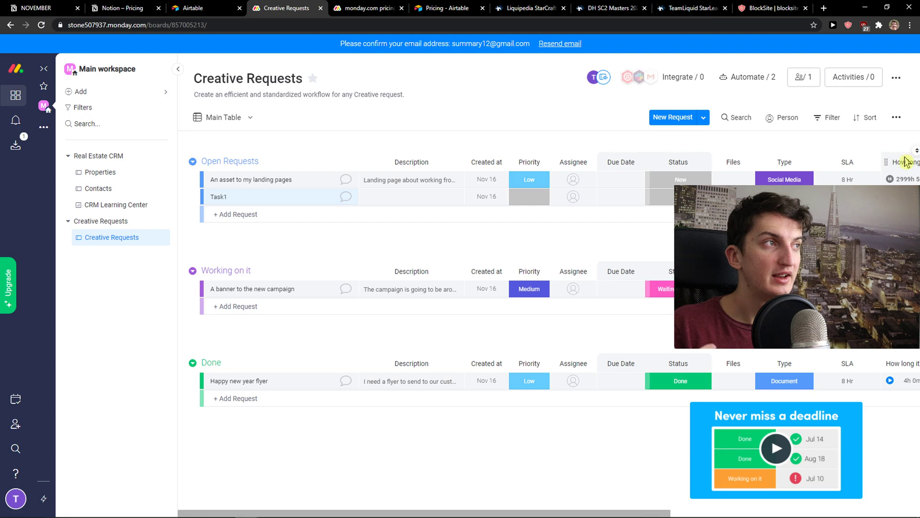
scroll(right, 3)
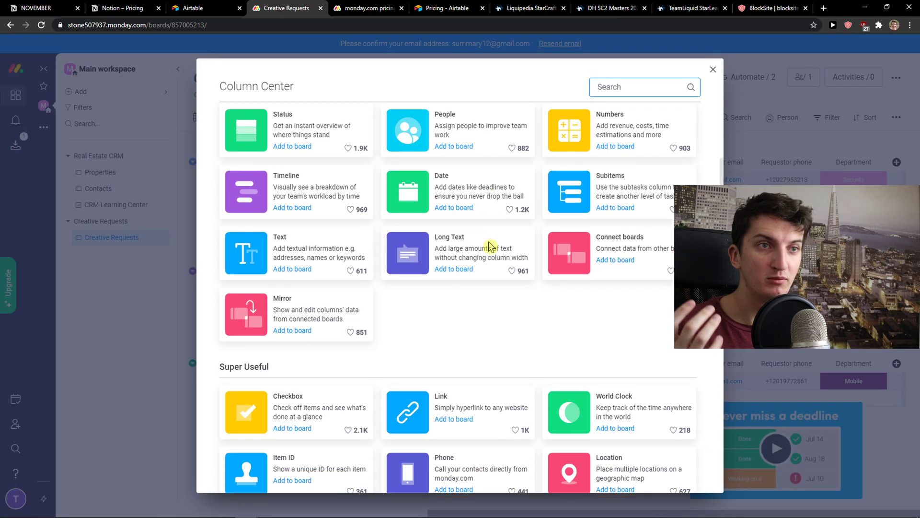
scroll(down, 3)
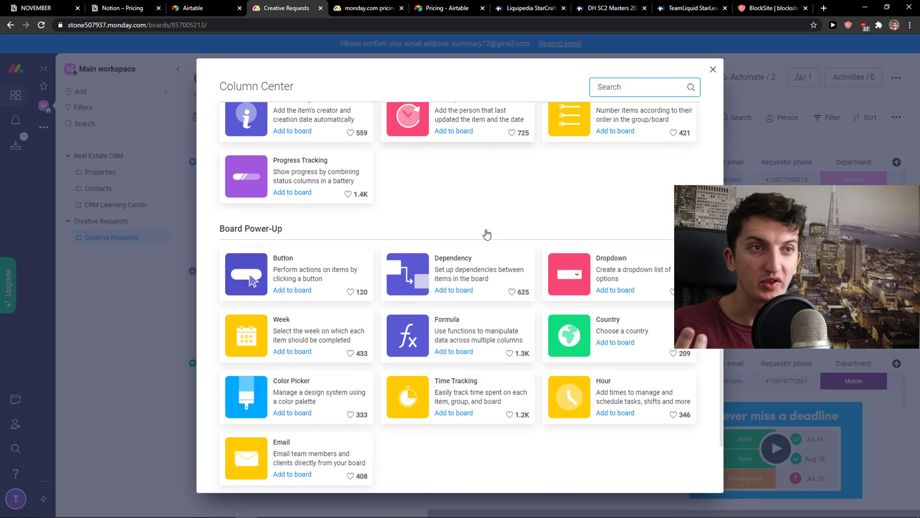
scroll(down, 3)
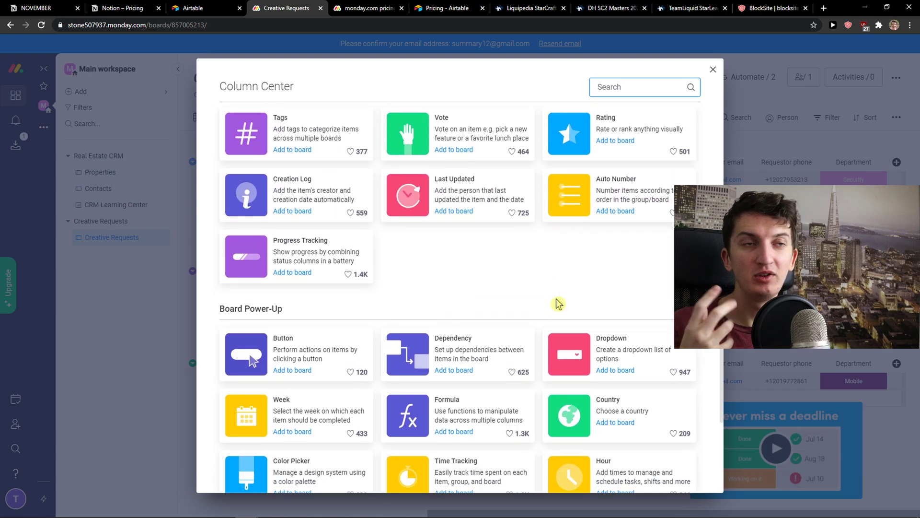
click(713, 69)
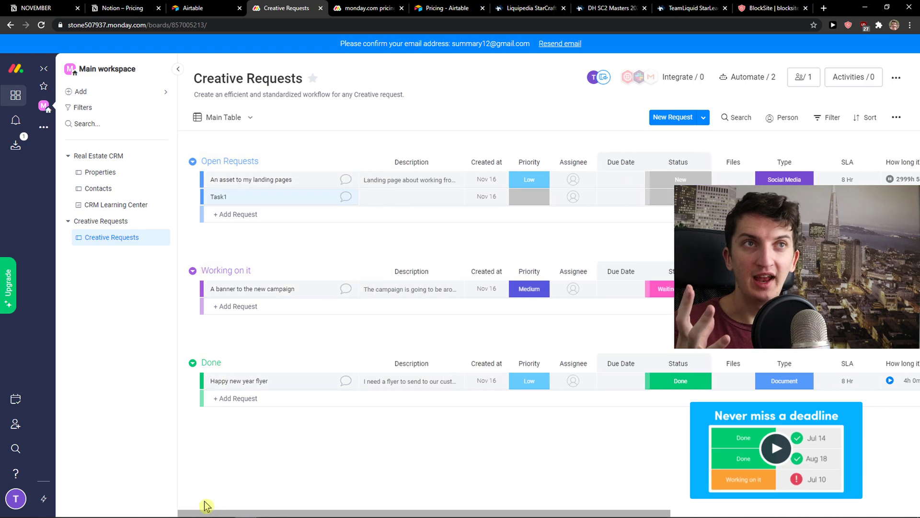
click(224, 117)
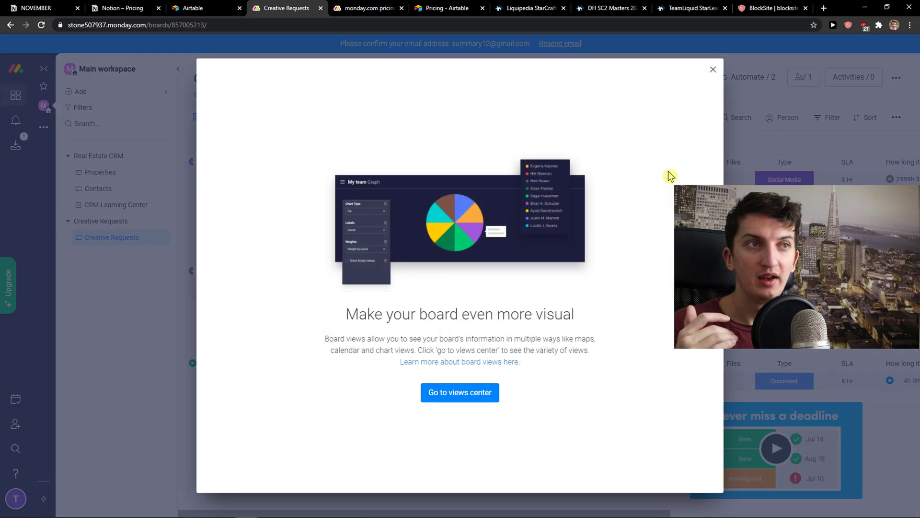
click(460, 392)
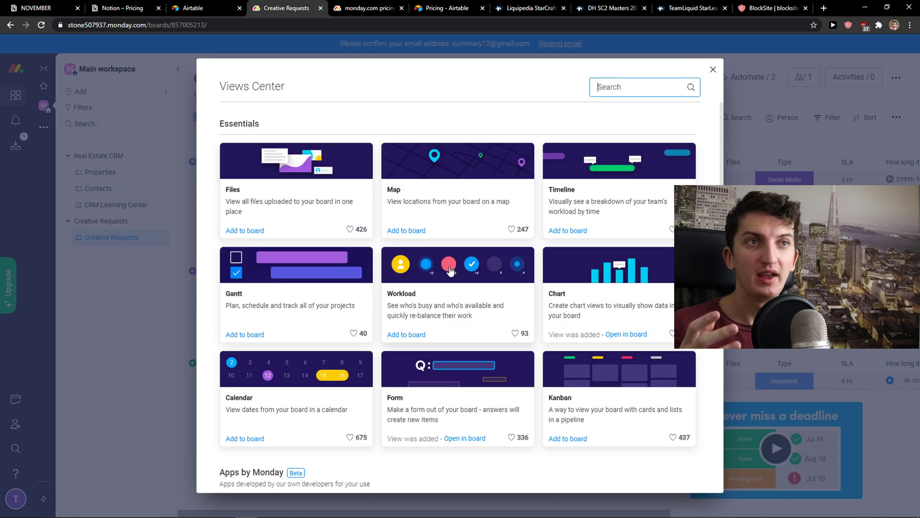
mouse_move(419, 283)
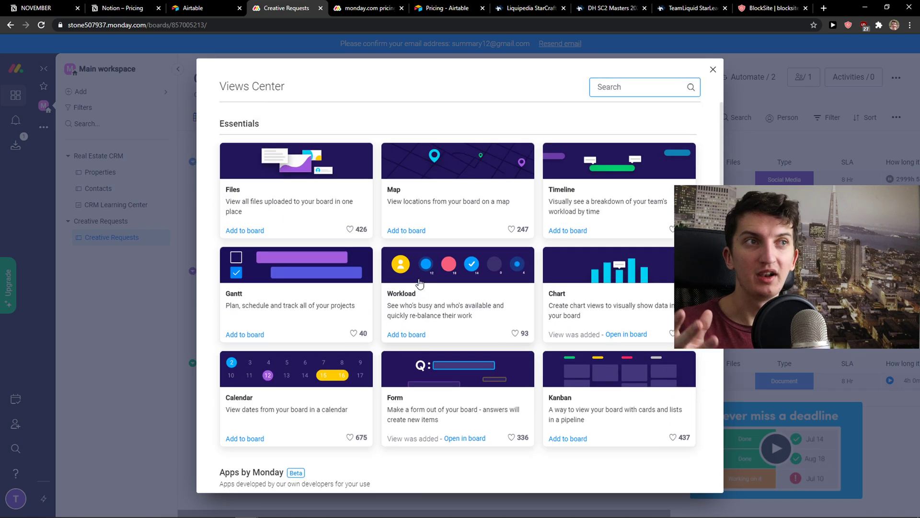
scroll(down, 3)
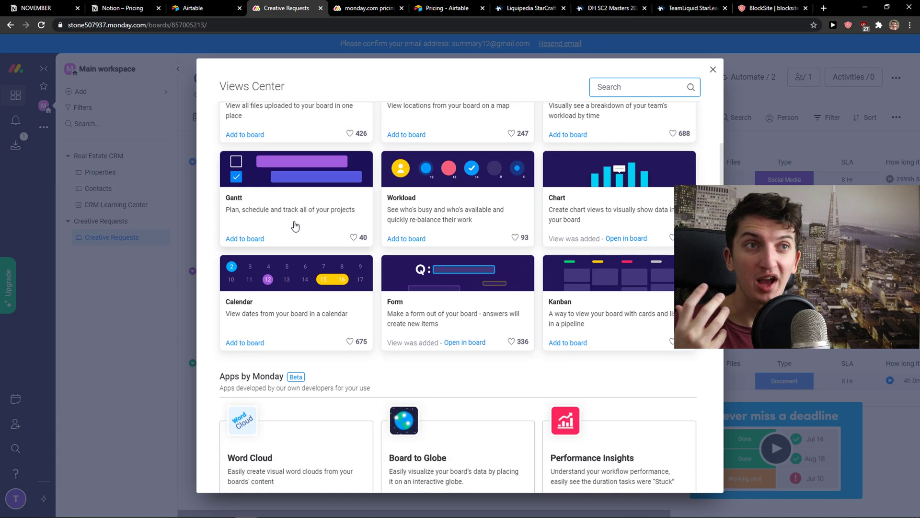
scroll(down, 3)
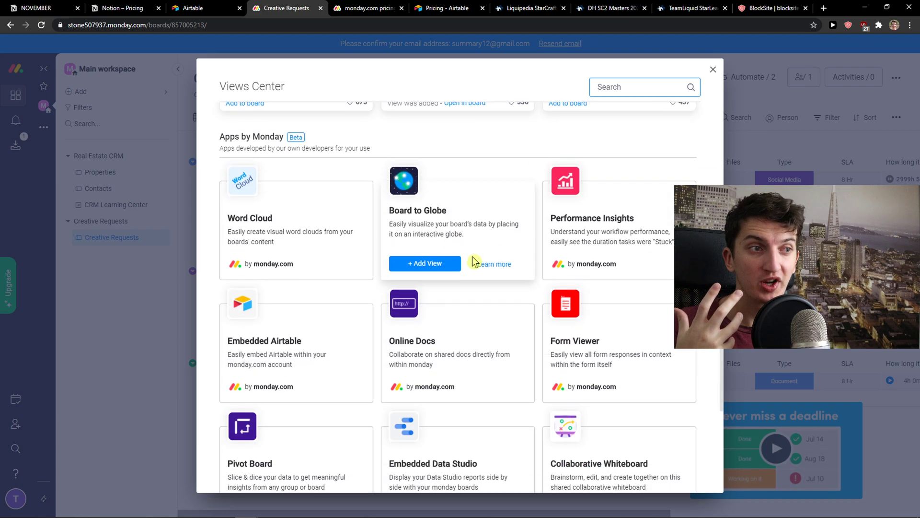
scroll(down, 3)
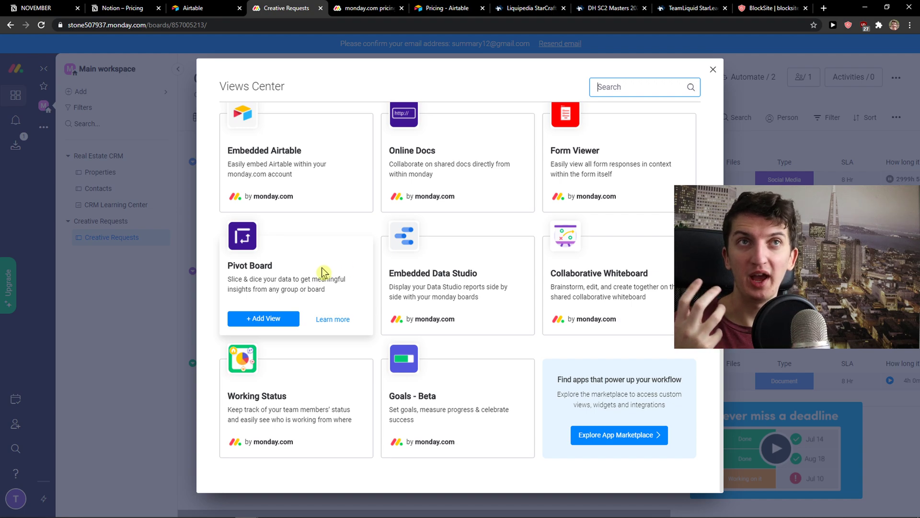
click(713, 69)
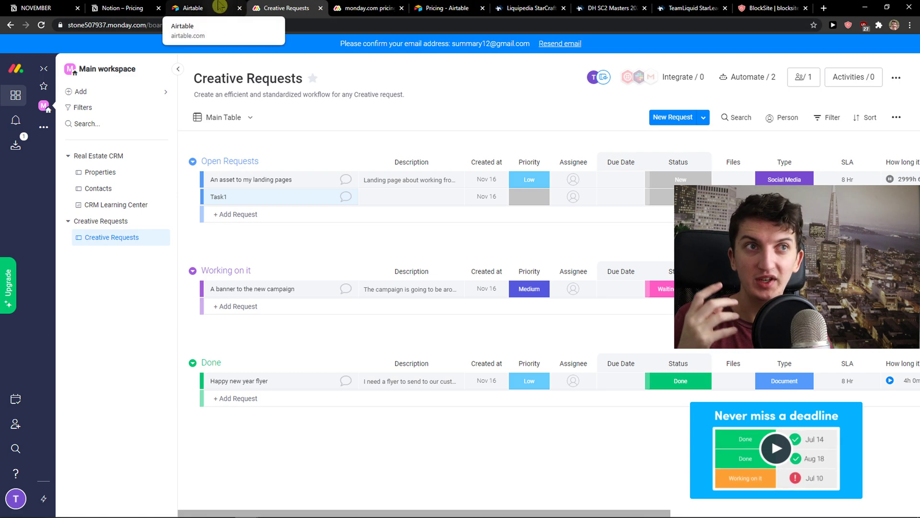
Open Airtable's Project tracker base and show the Tasks table
click(189, 8)
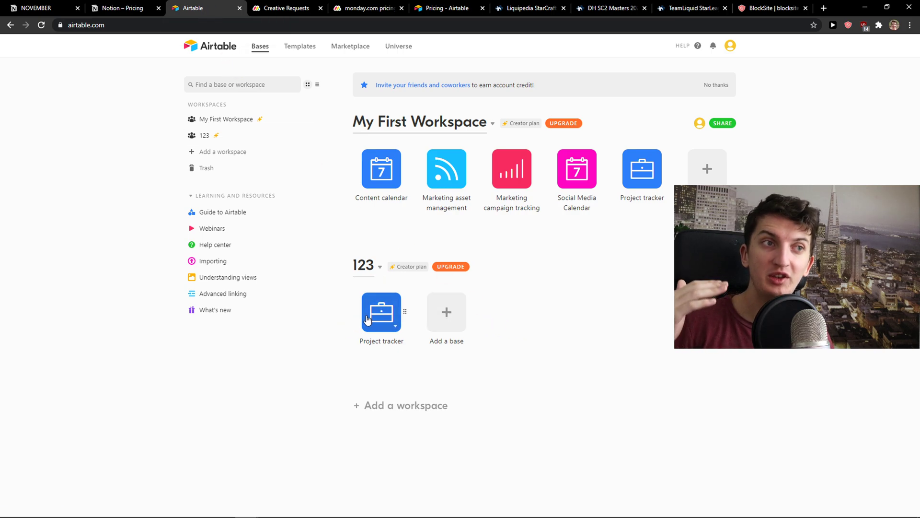
click(381, 311)
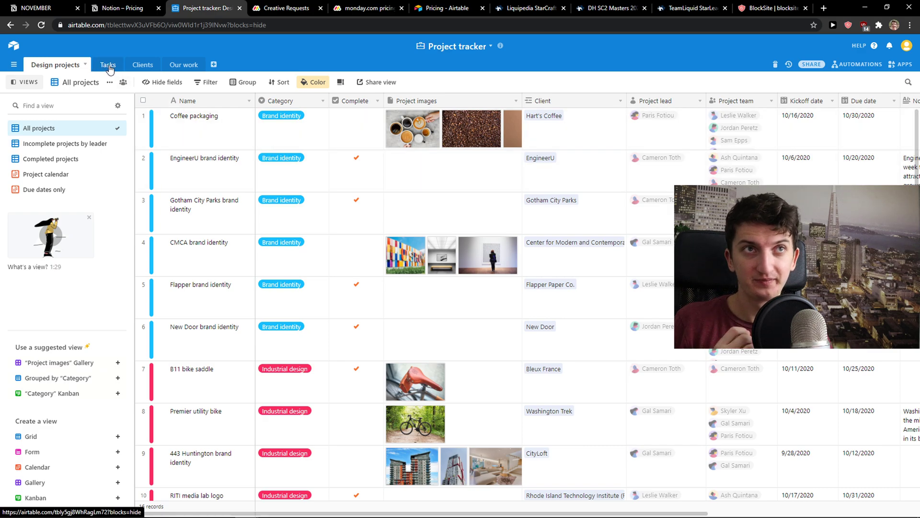
click(104, 65)
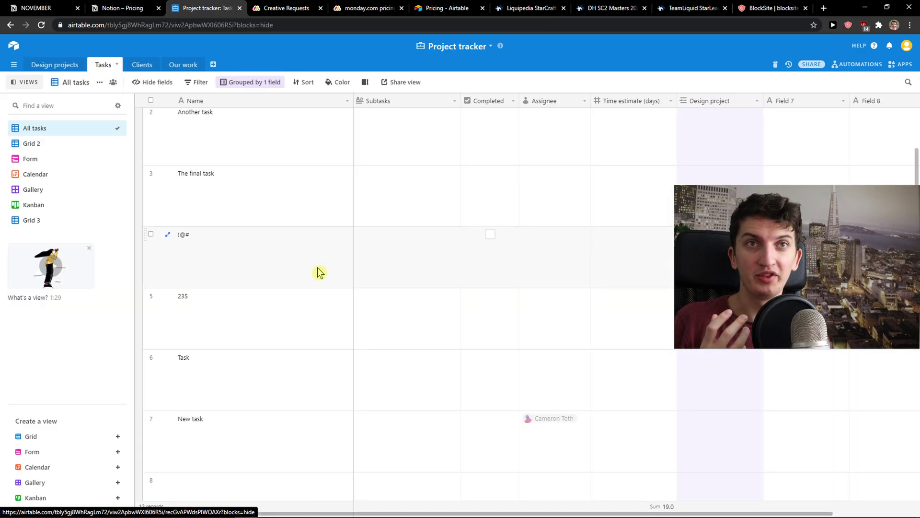
Create an empty table named 123 with first record 232, then view Design projects
click(213, 64)
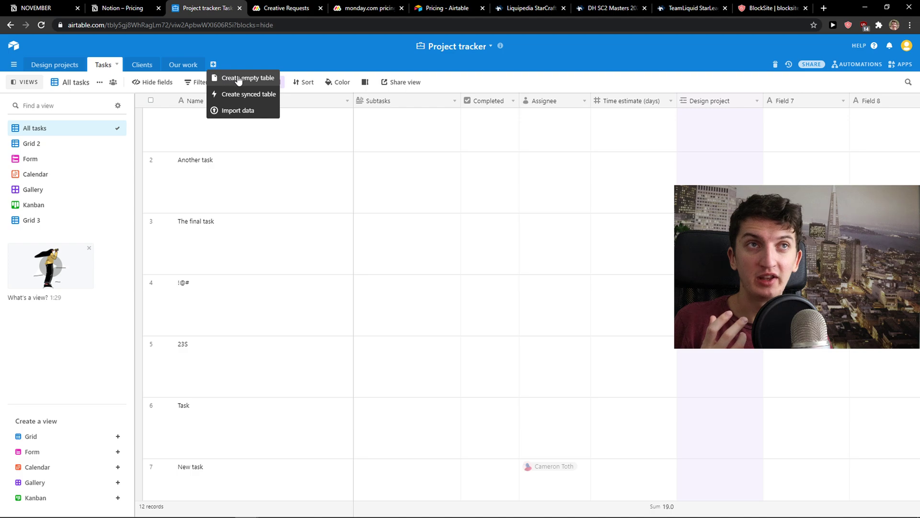
click(249, 78)
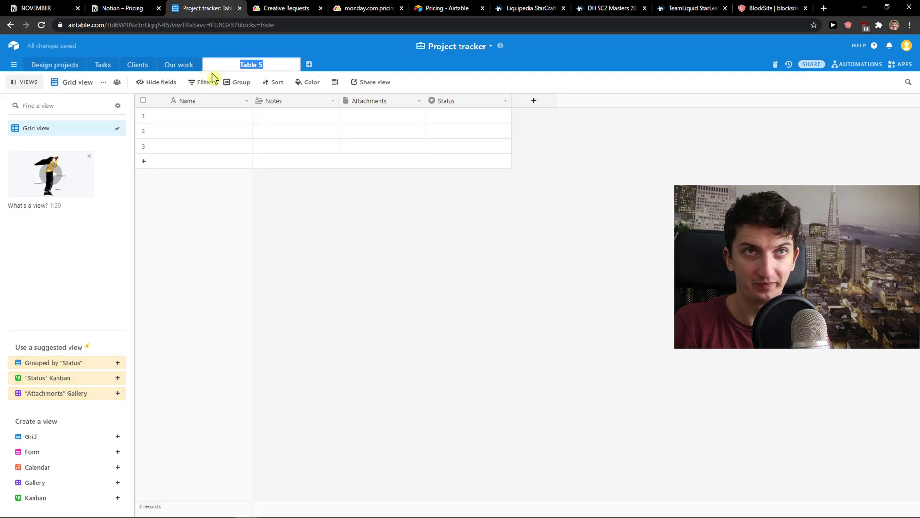
text(123)
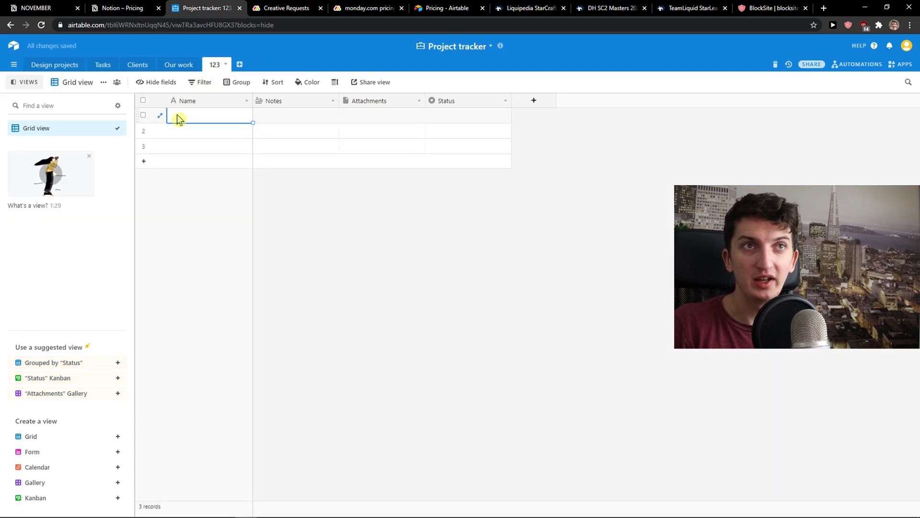
text(232)
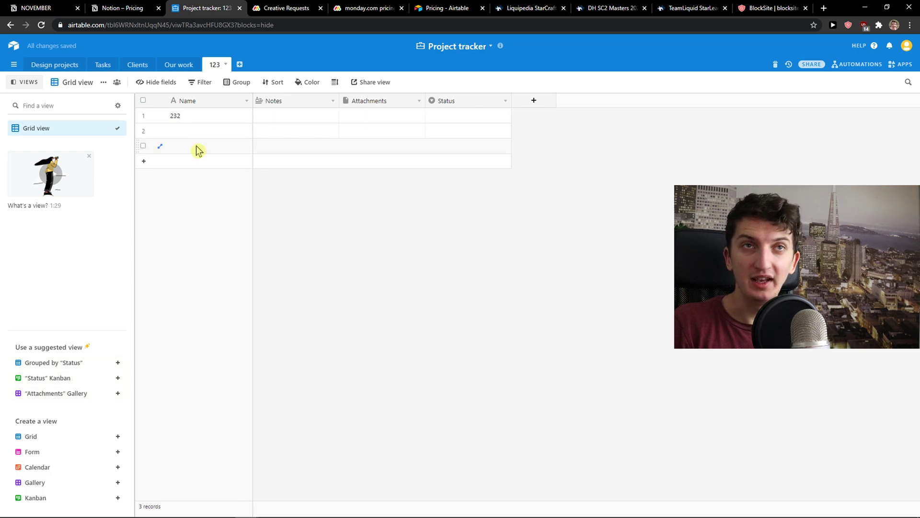
click(533, 99)
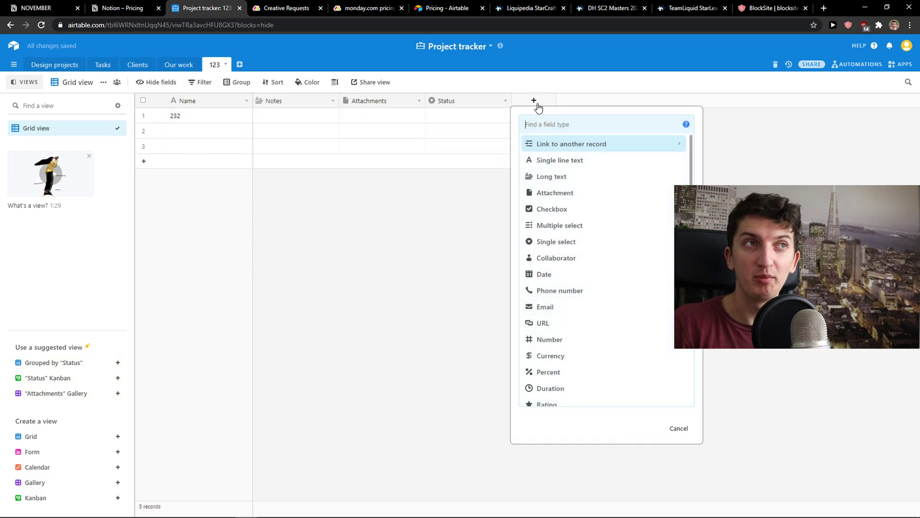
scroll(down, 3)
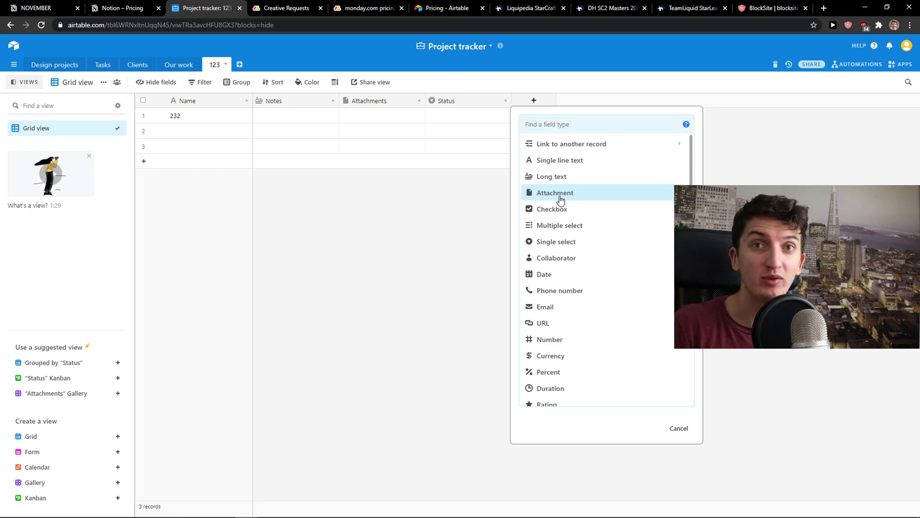
click(55, 64)
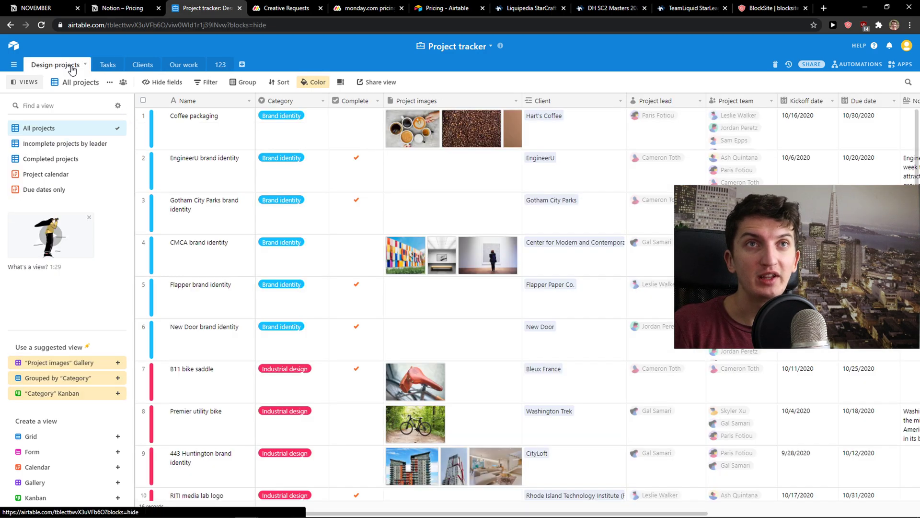
scroll(down, 3)
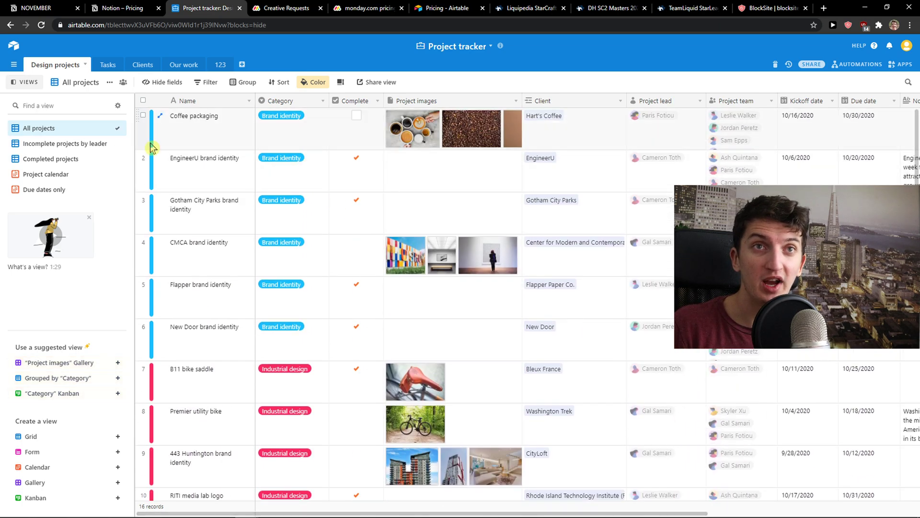
click(193, 115)
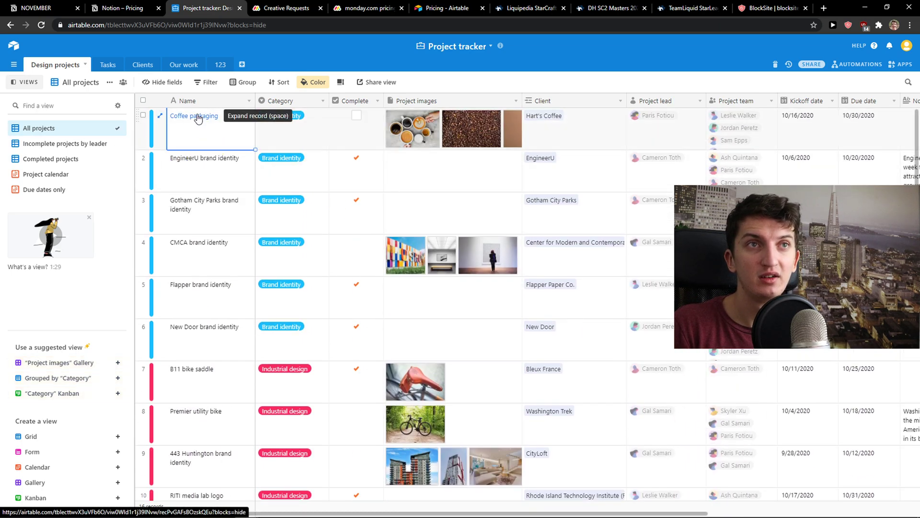
click(159, 115)
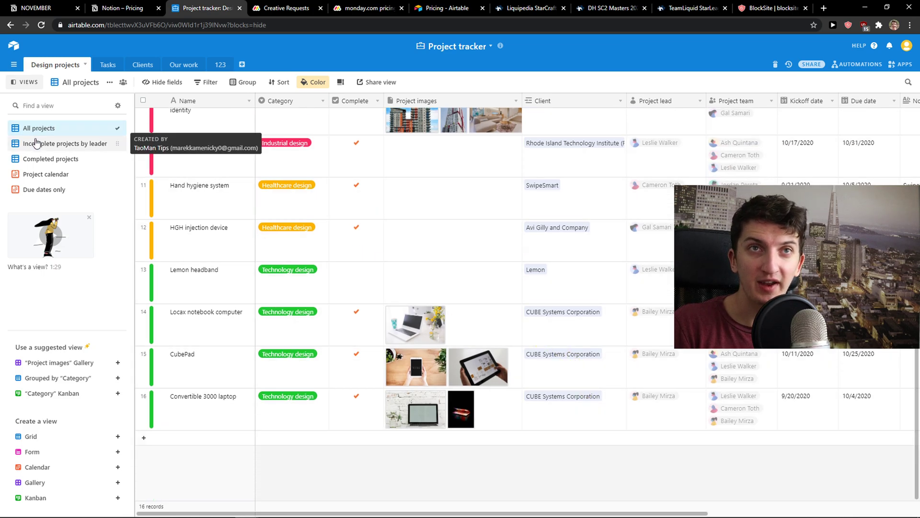
Cycle the Tasks table through Form, Calendar, Gallery and Kanban views
click(103, 64)
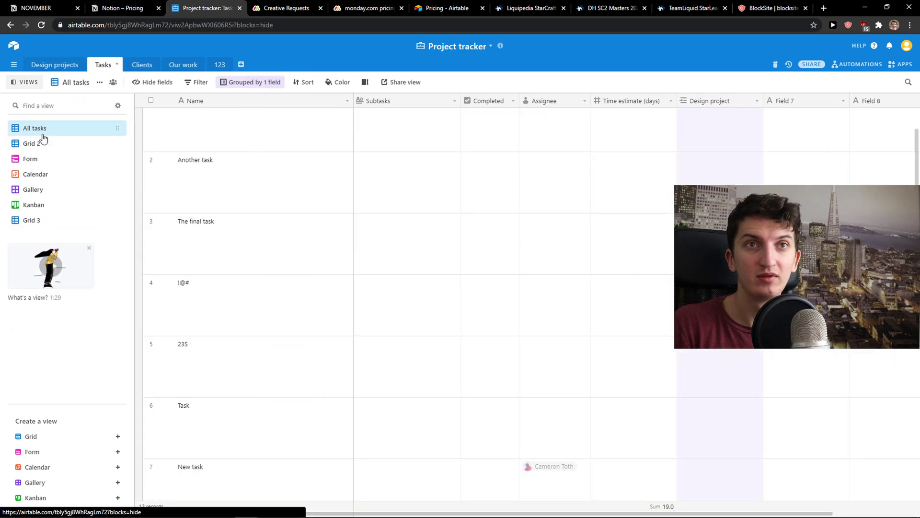
click(30, 158)
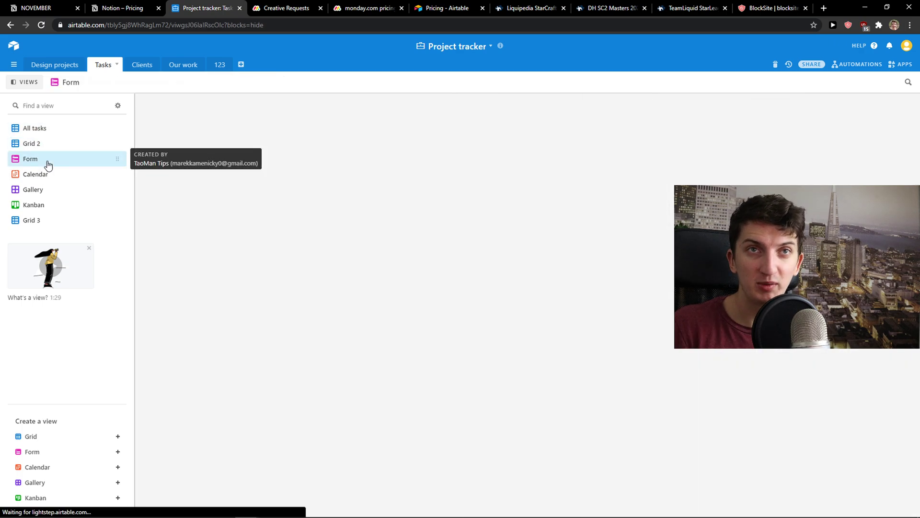
click(34, 173)
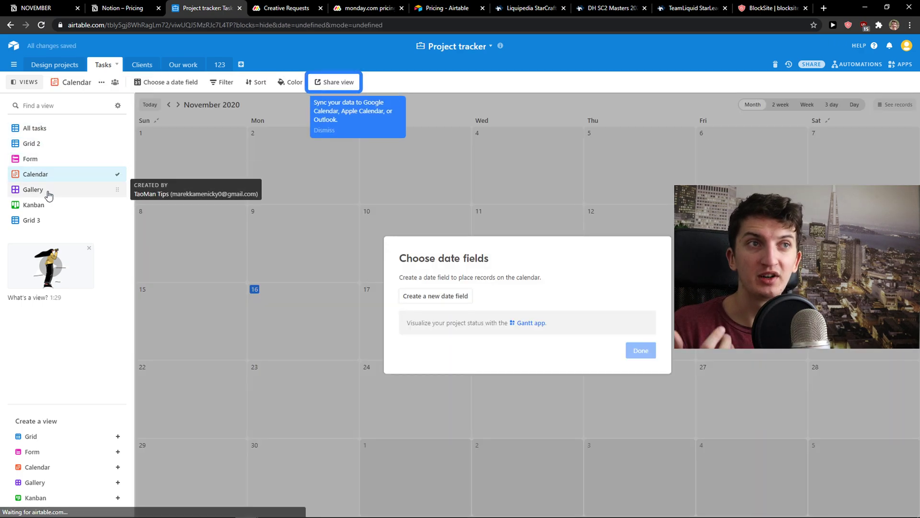
click(33, 189)
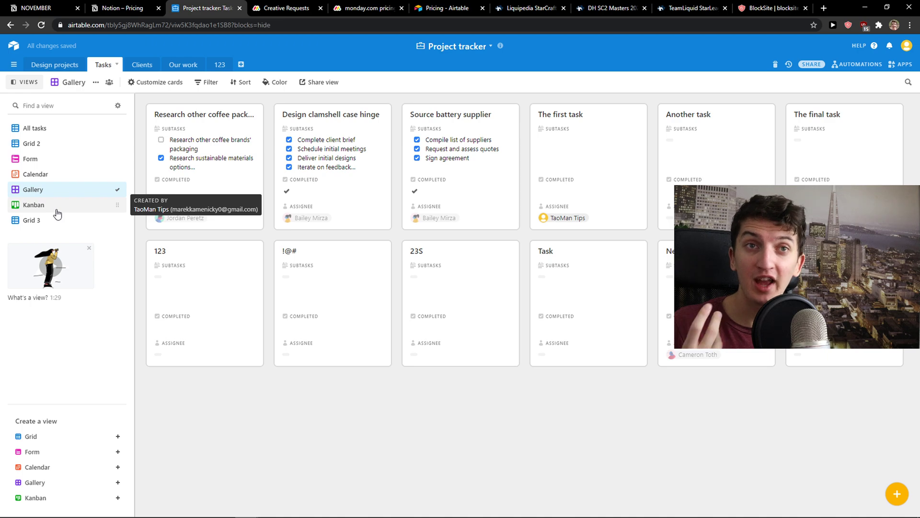
click(34, 205)
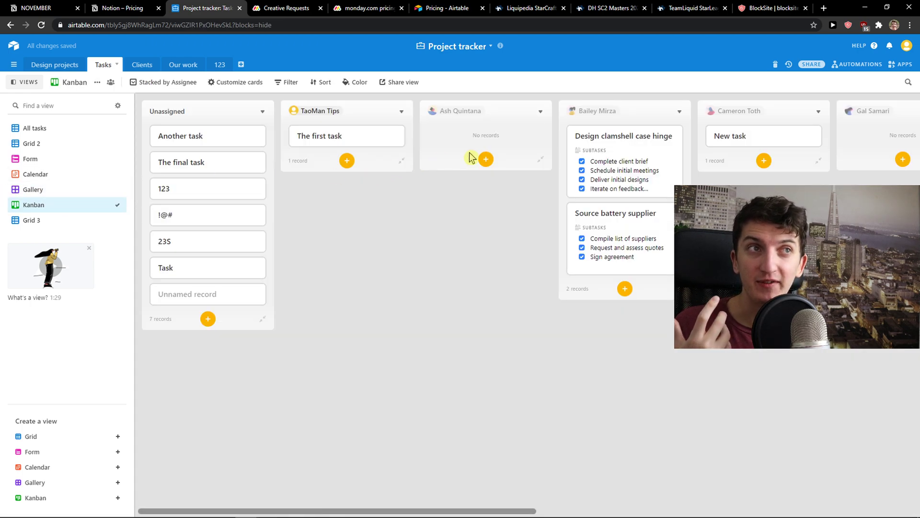
click(485, 159)
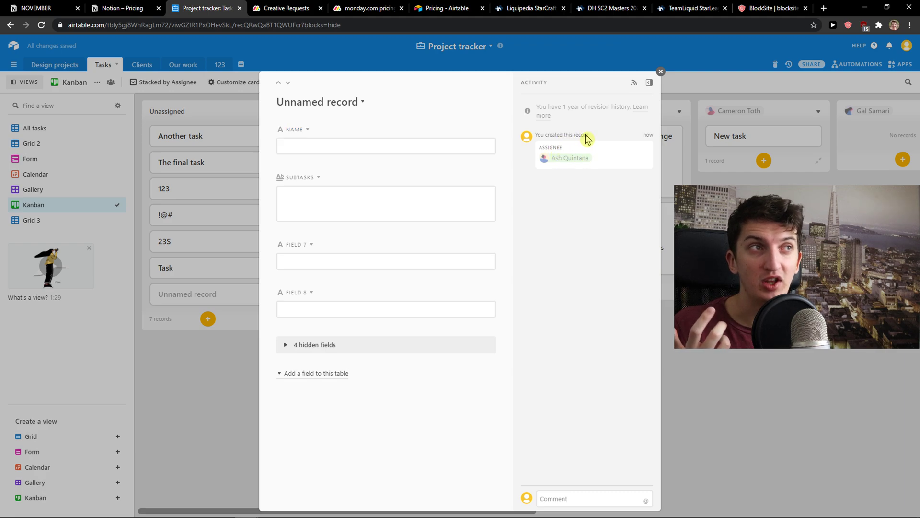
click(661, 72)
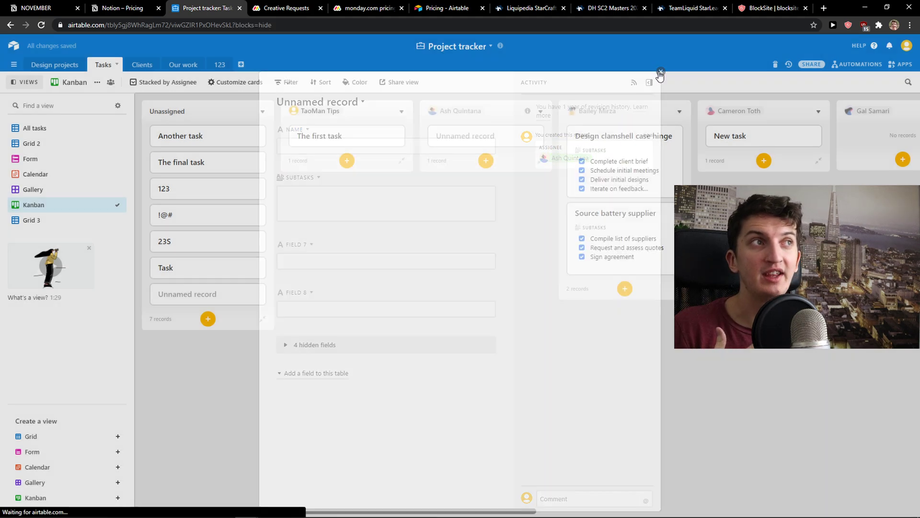
click(138, 65)
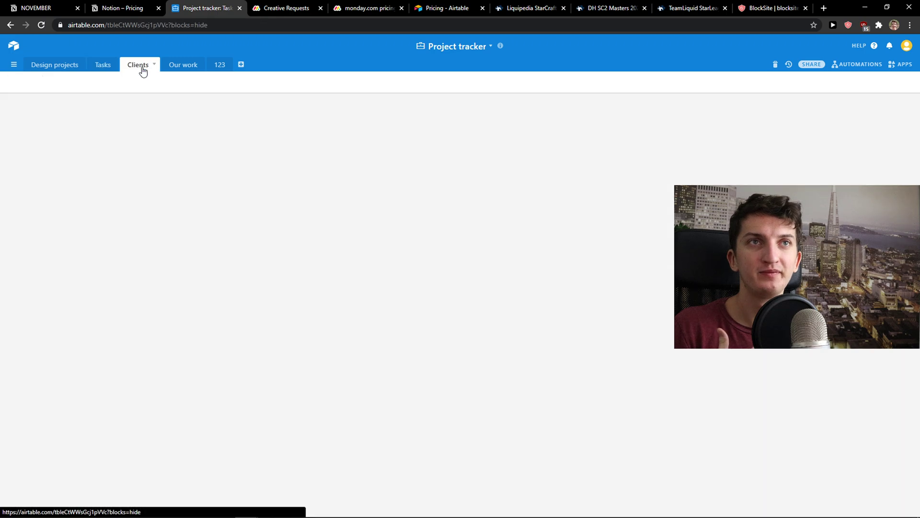
Browse the Clients and Design projects tables, then return to monday.com's Creative Requests board
click(138, 65)
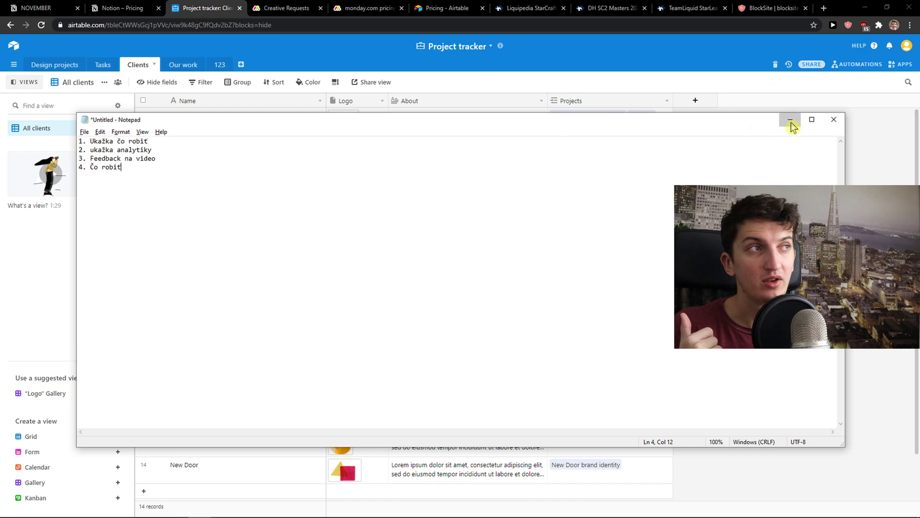
click(790, 120)
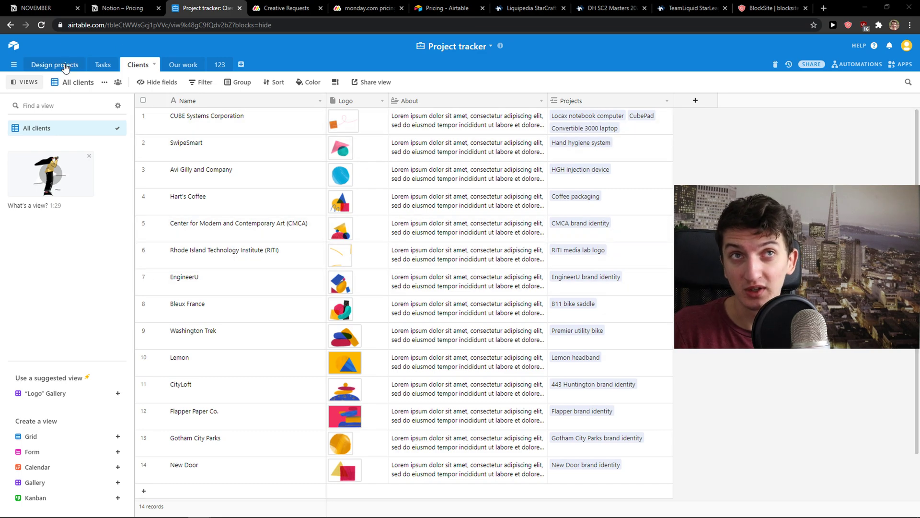
click(55, 64)
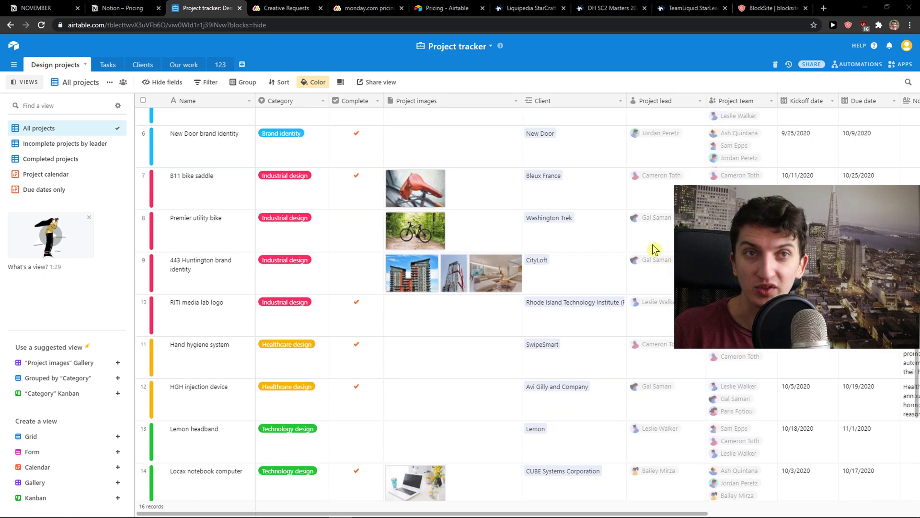
click(285, 8)
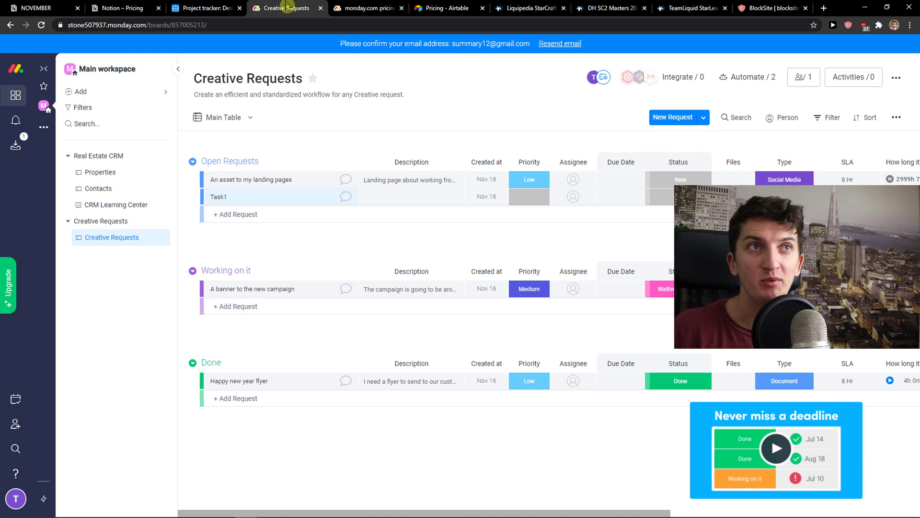
View monday.com's seat-based pricing plans, then Airtable's pricing page
click(366, 8)
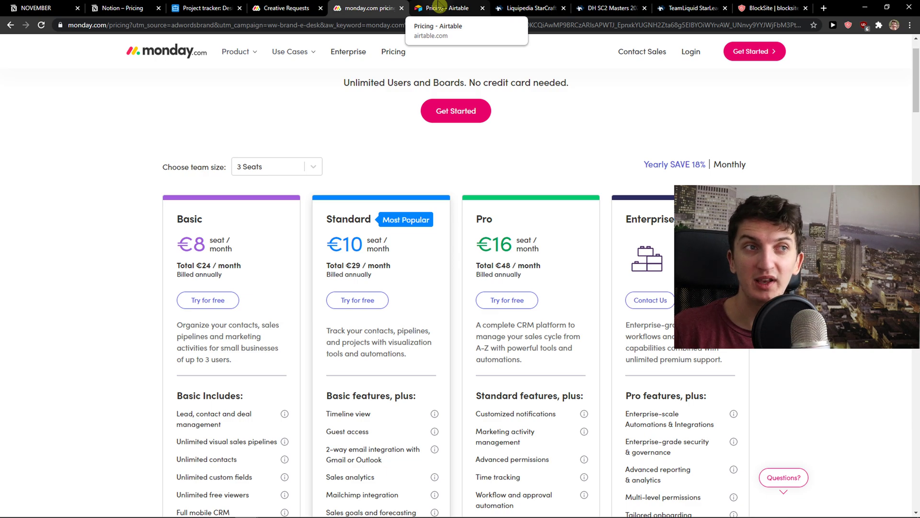
click(448, 8)
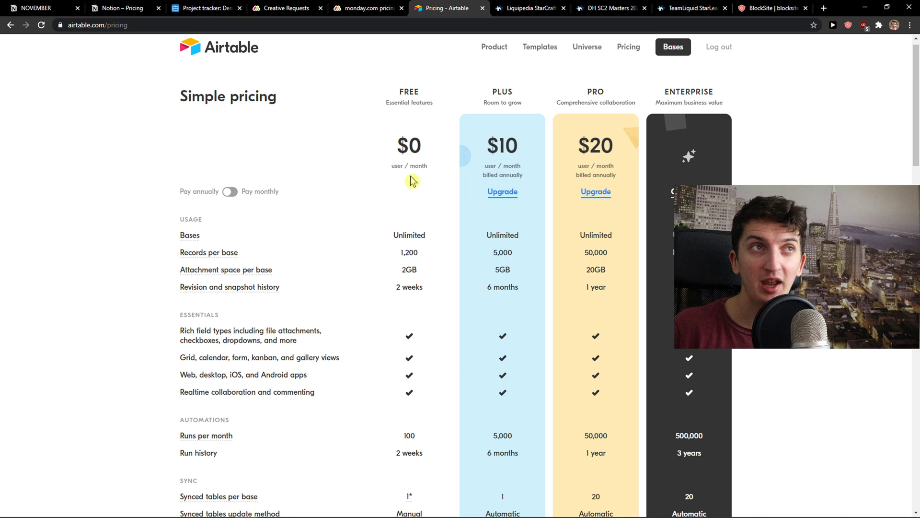
scroll(down, 3)
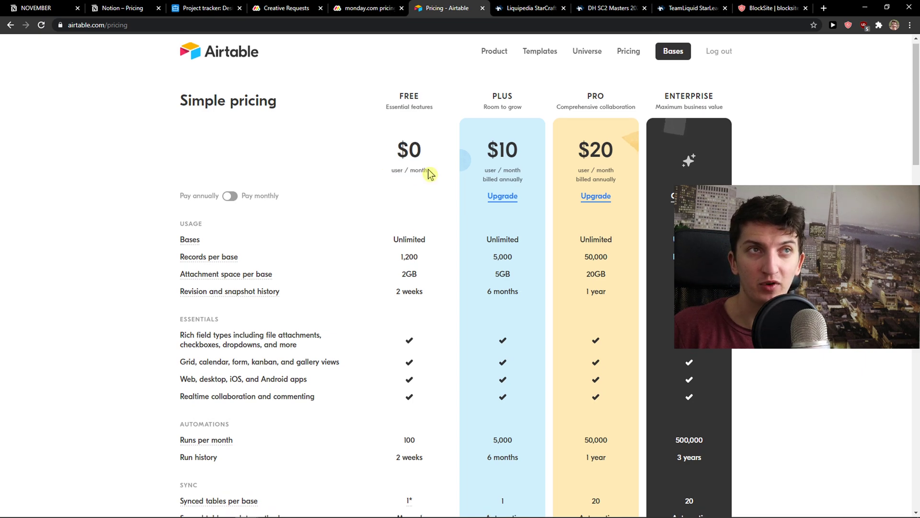
scroll(down, 3)
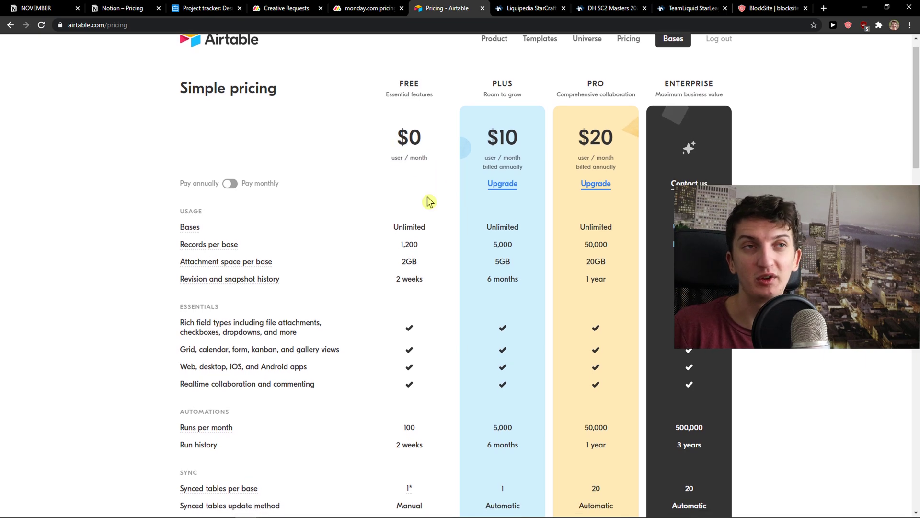
scroll(down, 3)
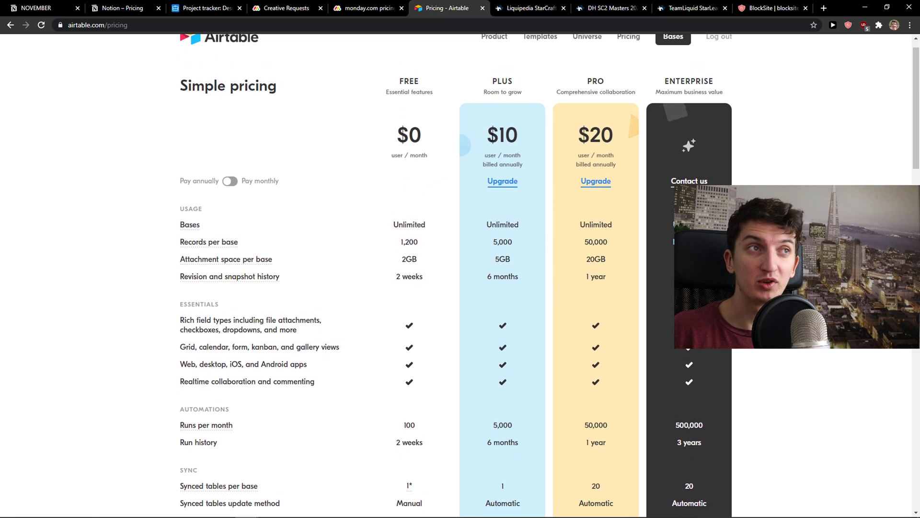
scroll(down, 3)
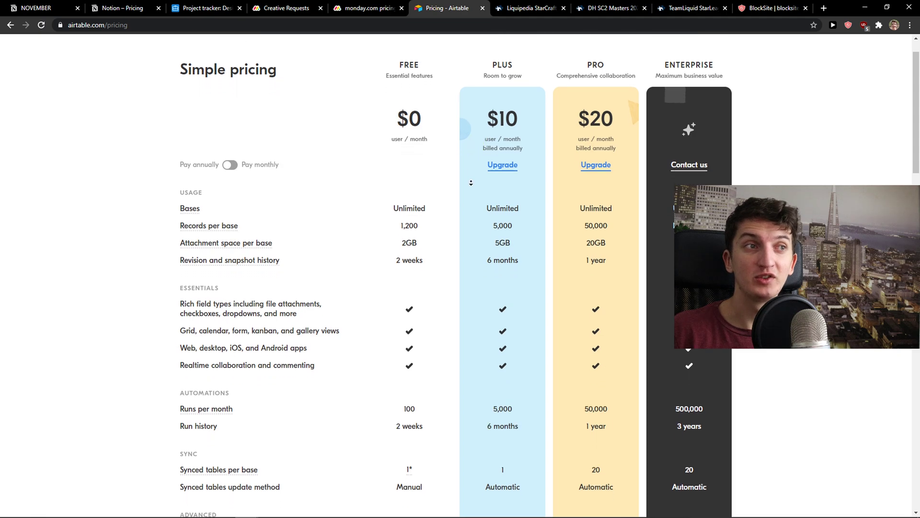
scroll(down, 3)
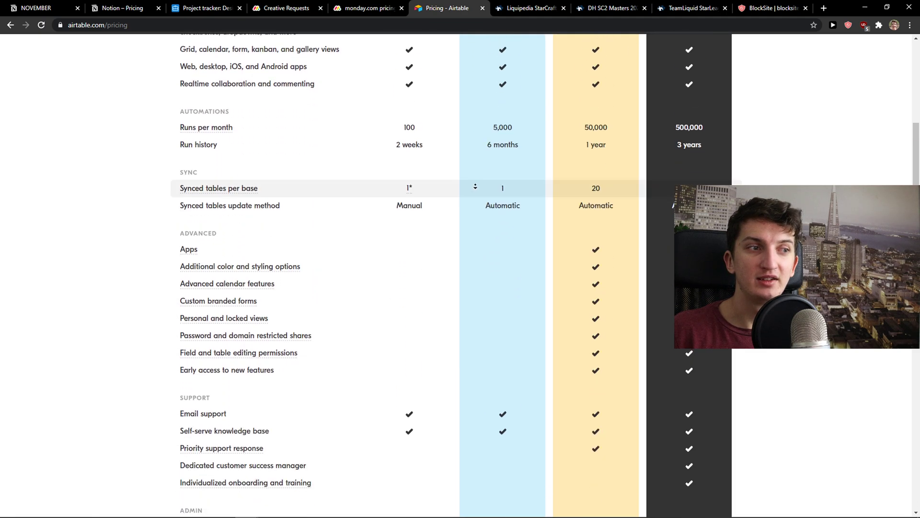
scroll(down, 3)
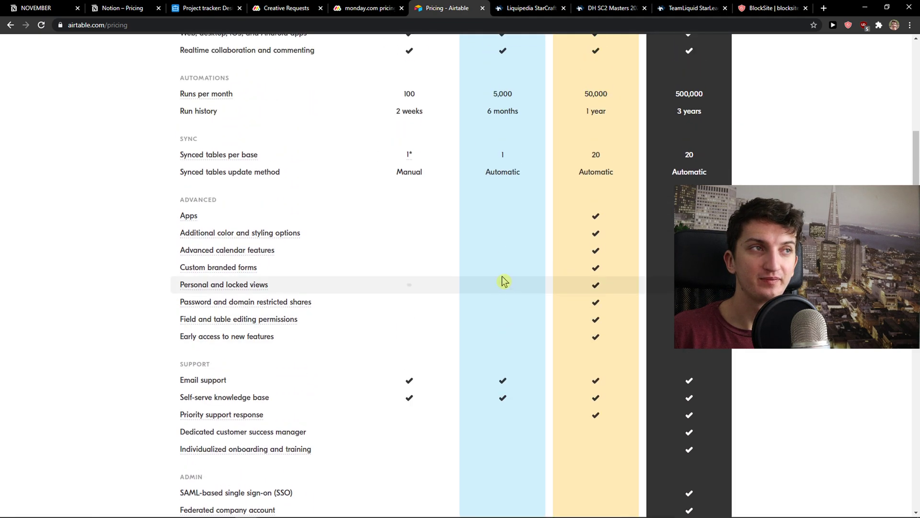
scroll(up, 3)
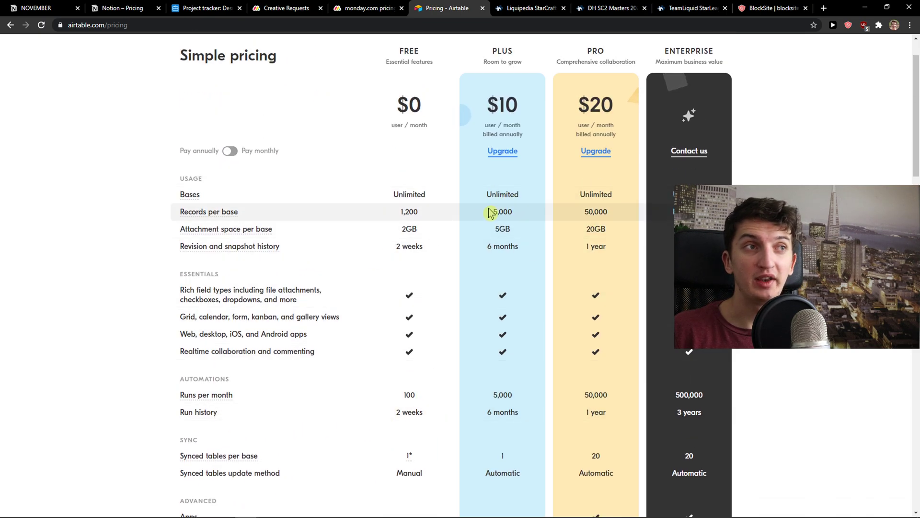
double_click(502, 228)
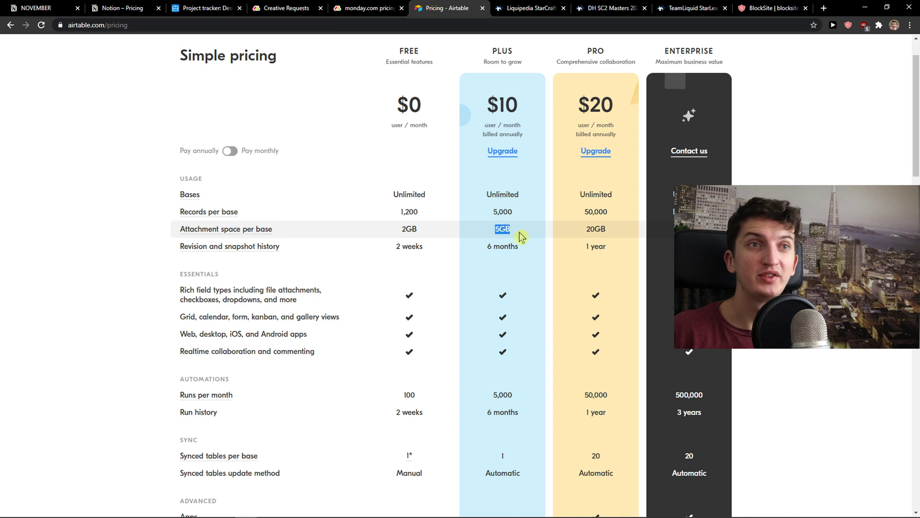
scroll(down, 3)
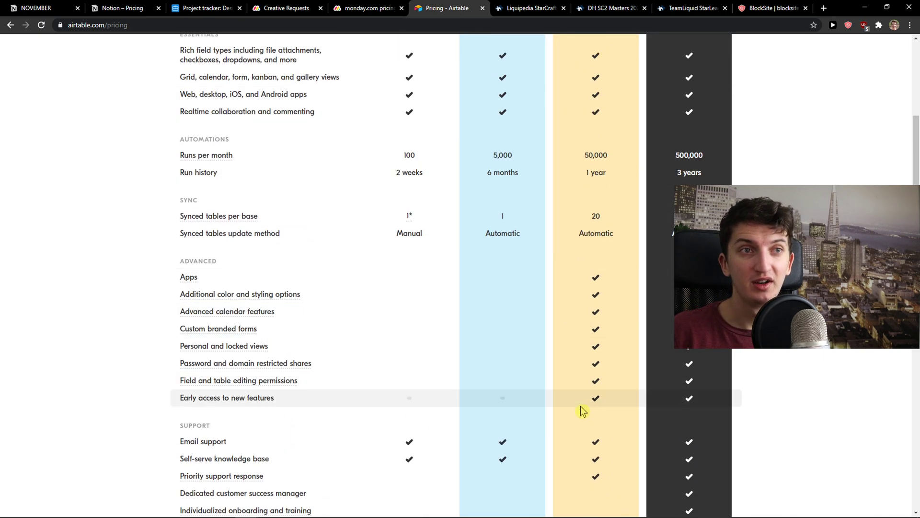
scroll(down, 3)
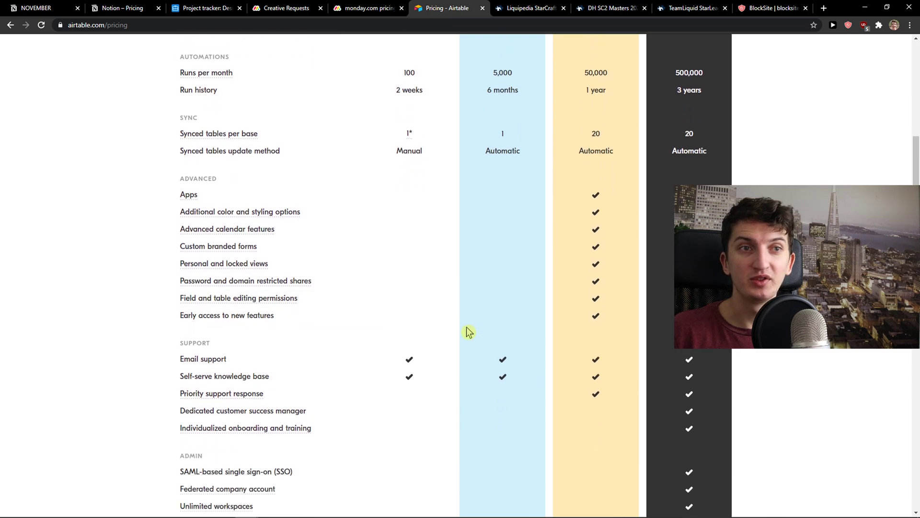
scroll(down, 3)
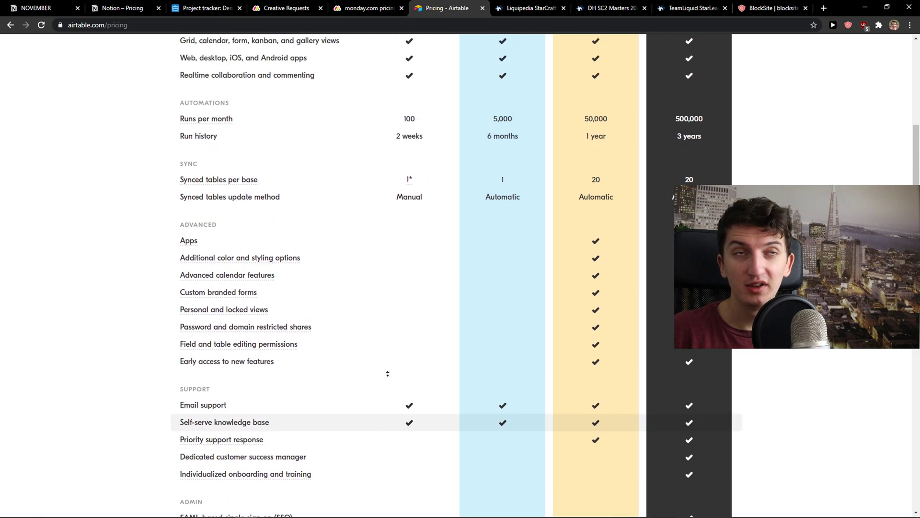
scroll(up, 3)
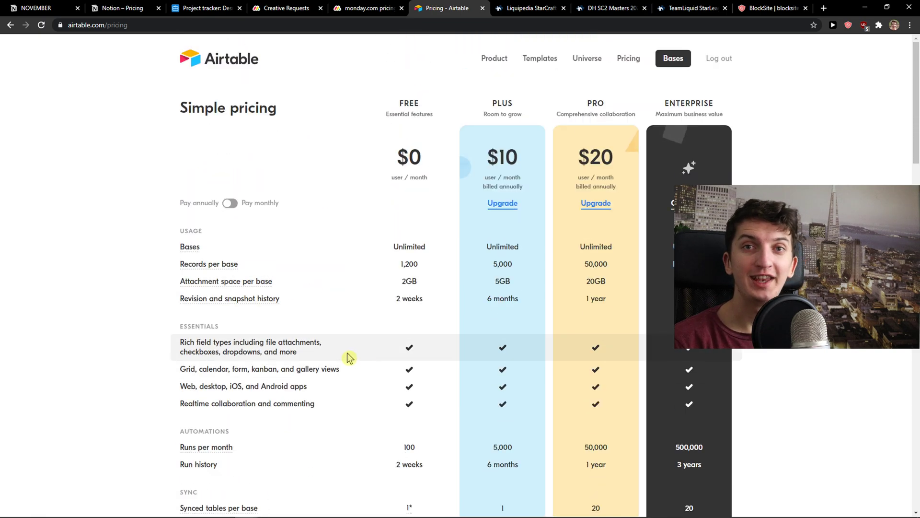